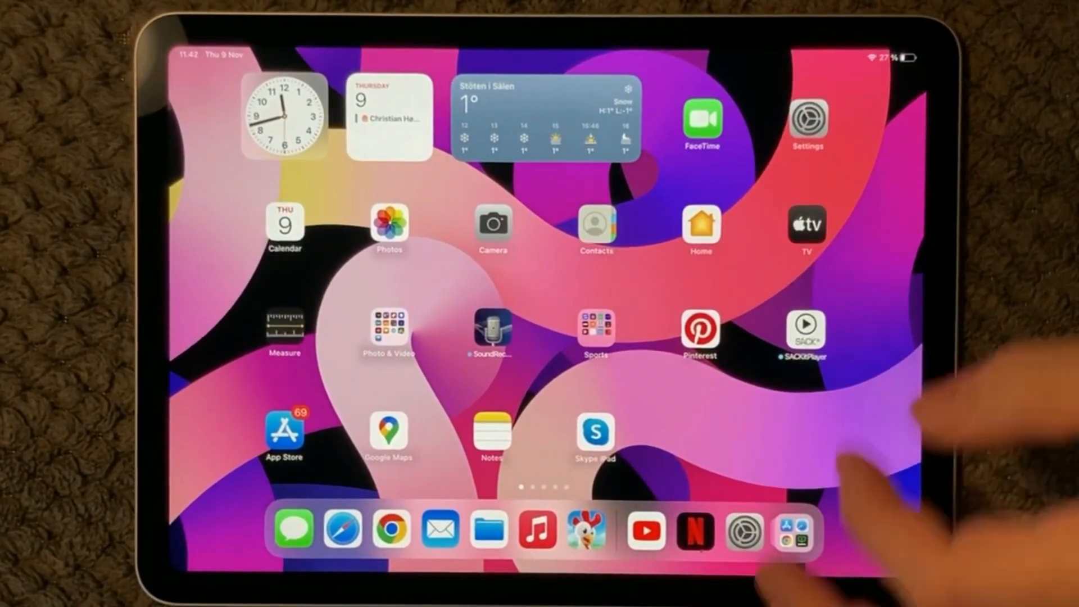
# - View the Software Update page listing iPadOS 16.7.2 and the iPadOS 17 upgrade, then return to General
pyautogui.click(803, 127)
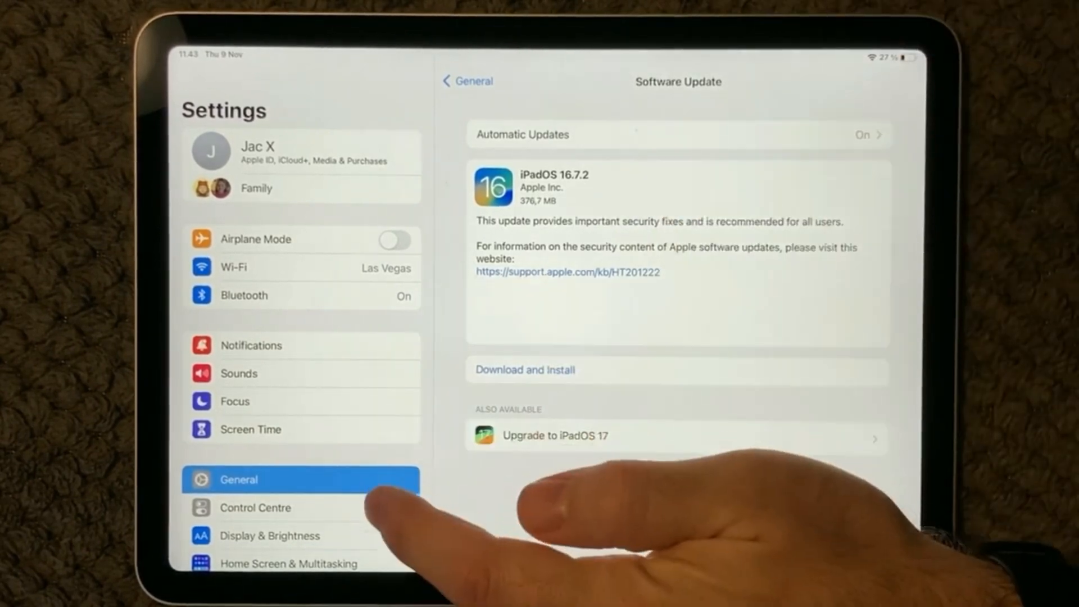
pyautogui.click(467, 81)
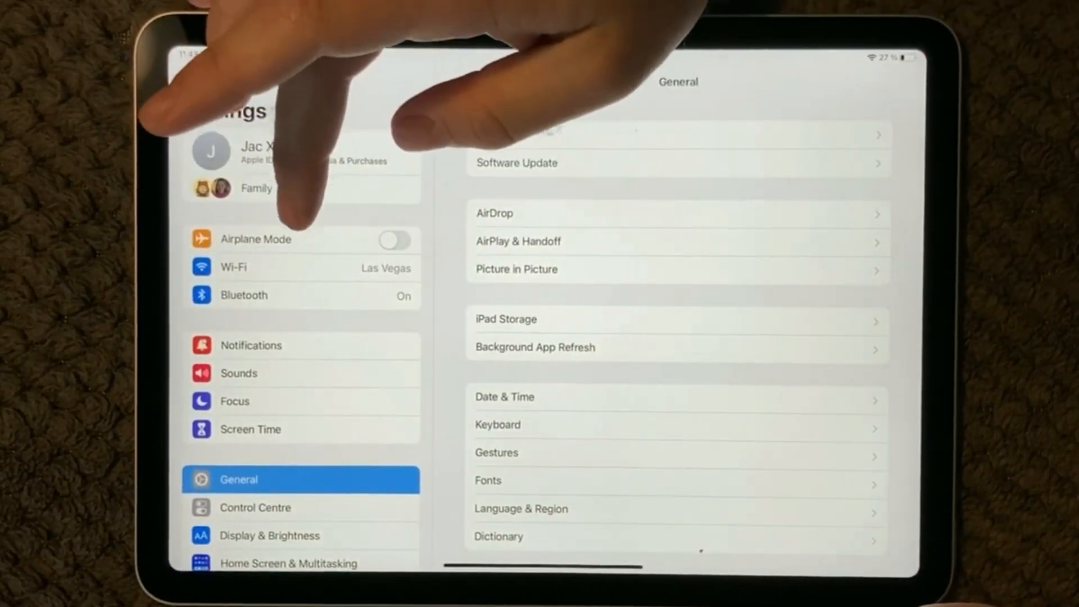
# - Switch Airplane Mode on so Wi-Fi shows Off
pyautogui.click(394, 239)
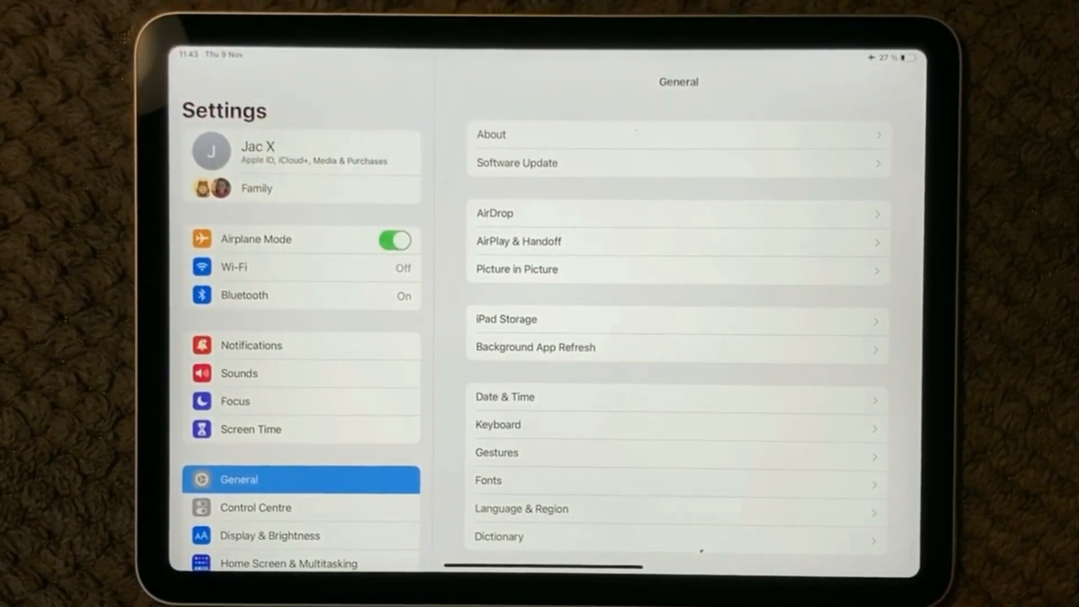